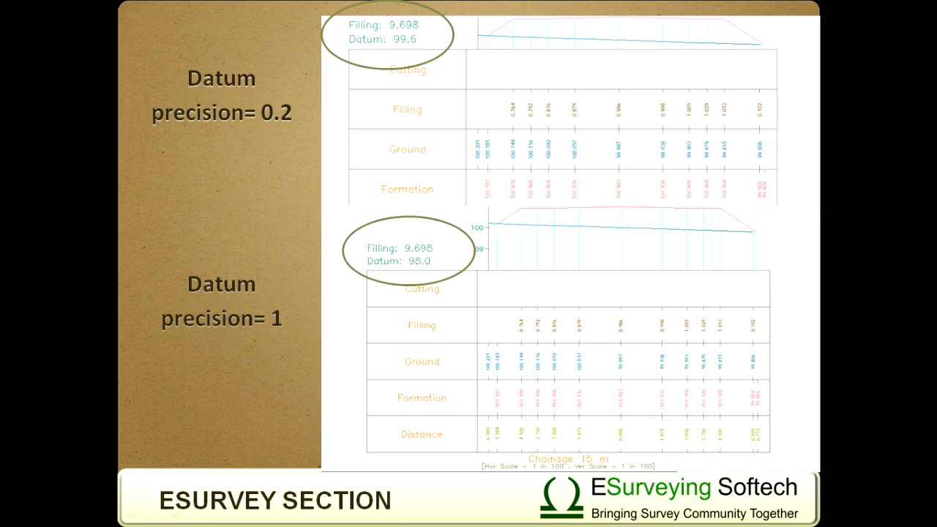
- Move past the explanatory slides and load Import data.ESP in the Preview Section window
{"action": "key", "text": "Right"}
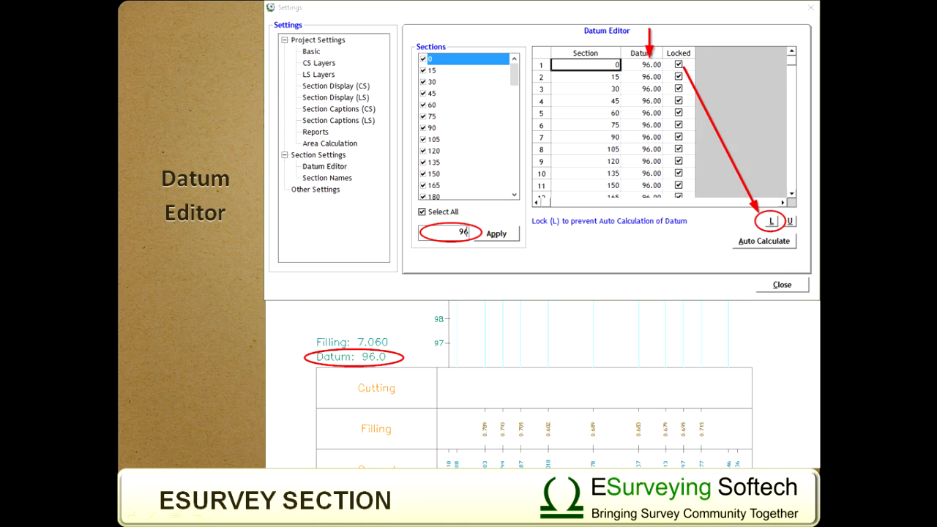
{"action": "left_click", "coordinate": [328, 174]}
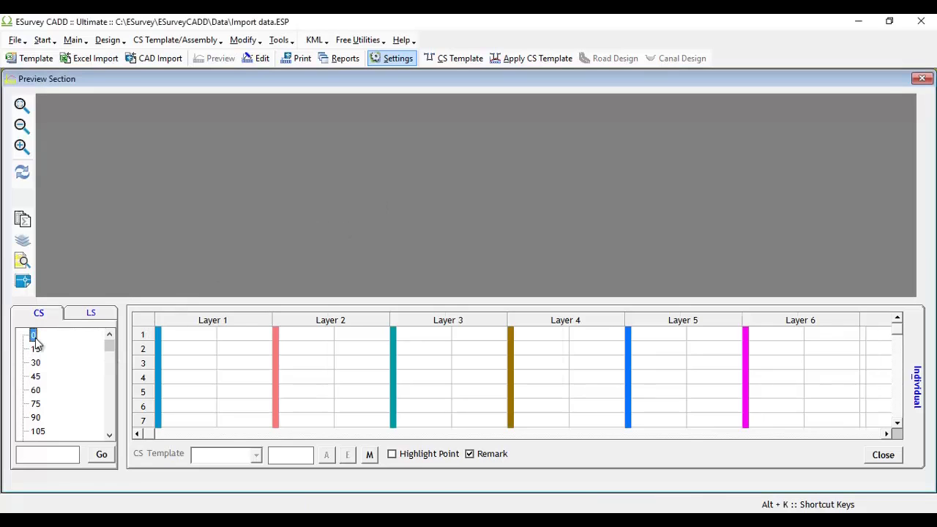
- Select chainage 0 in the CS list and open the project's Basic settings page
{"action": "left_click", "coordinate": [35, 335]}
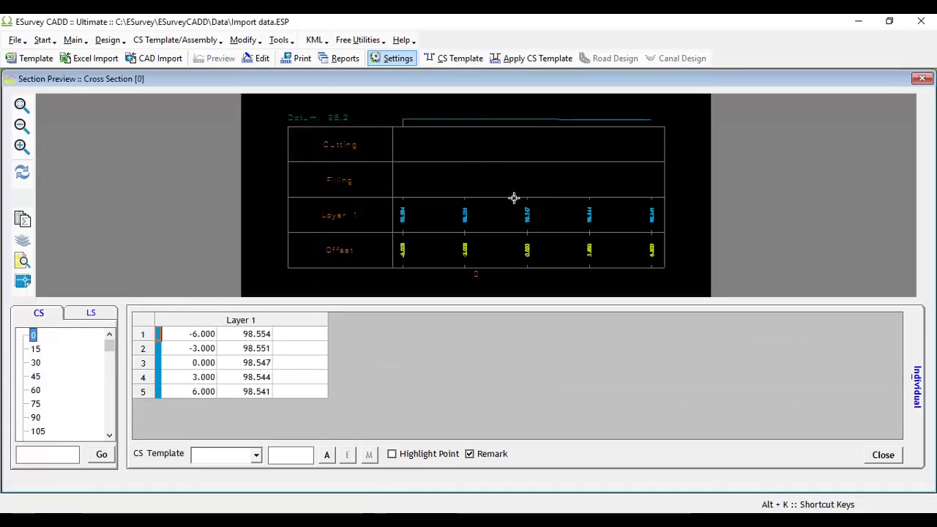
{"action": "mouse_move", "coordinate": [395, 85]}
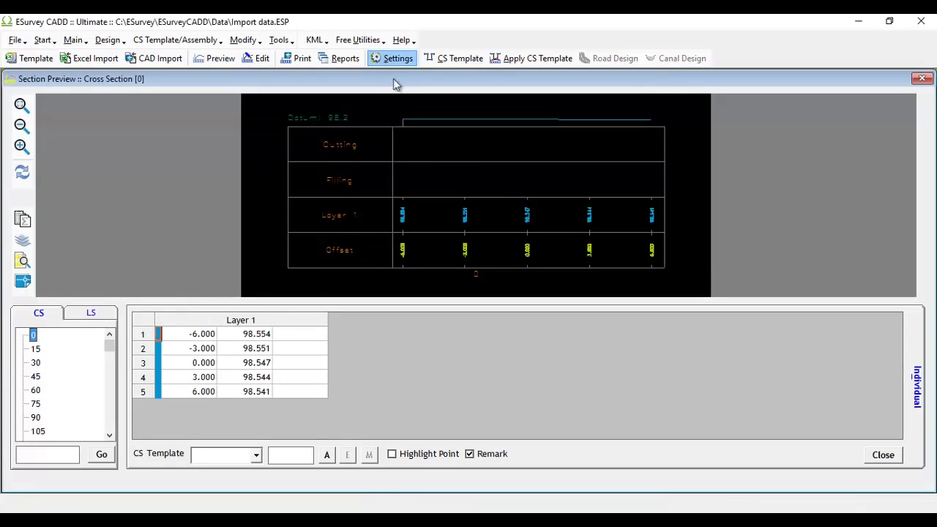
{"action": "left_click", "coordinate": [391, 58]}
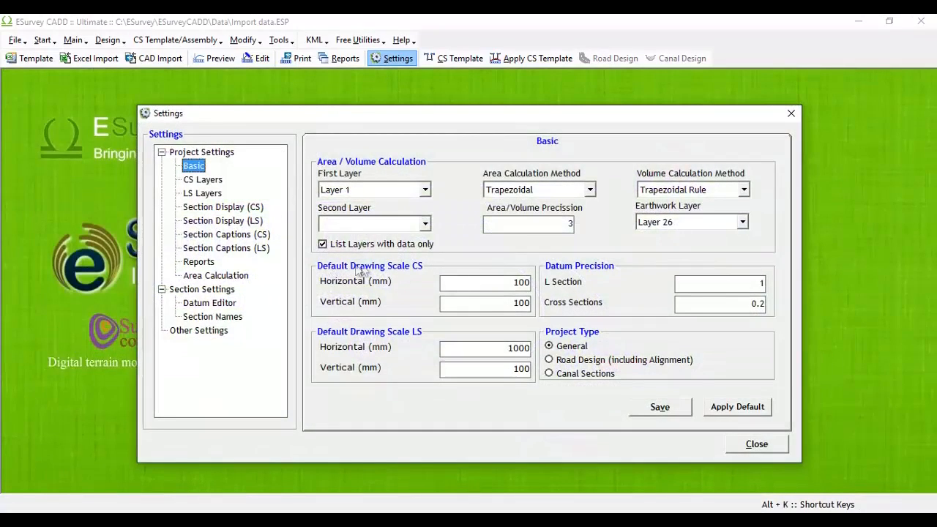
{"action": "left_click", "coordinate": [484, 281]}
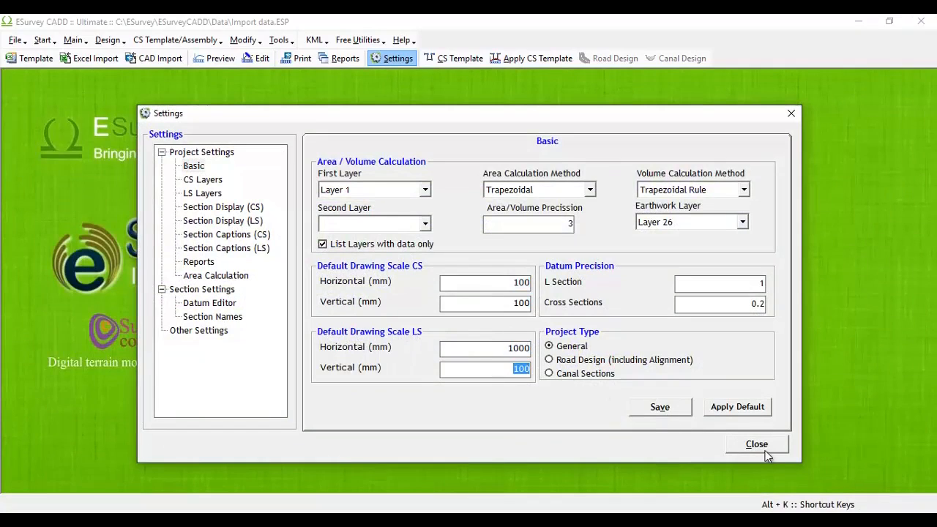
{"action": "left_click", "coordinate": [756, 444]}
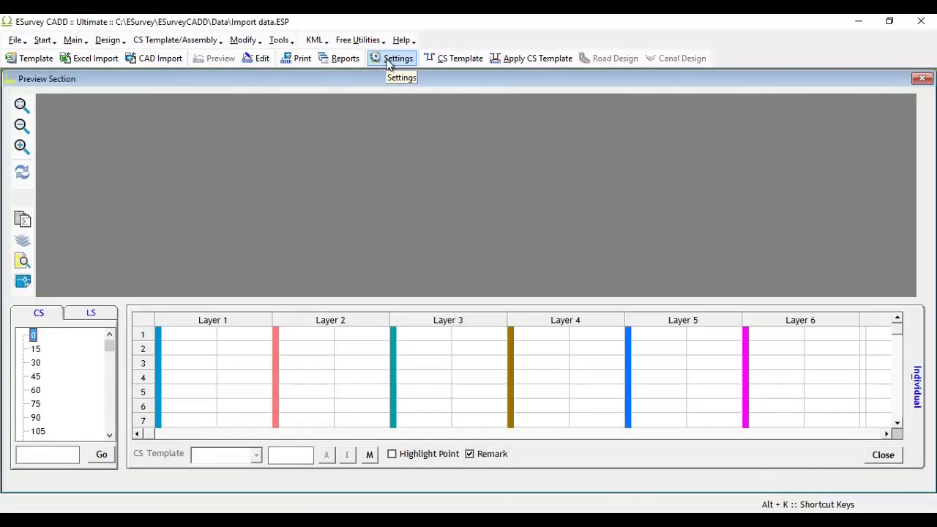
{"action": "left_click", "coordinate": [35, 335]}
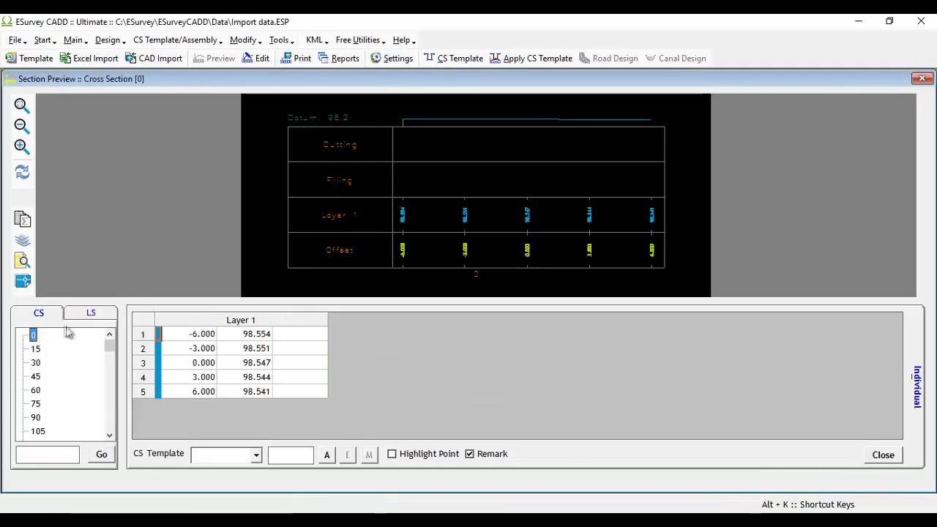
{"action": "mouse_move", "coordinate": [398, 58]}
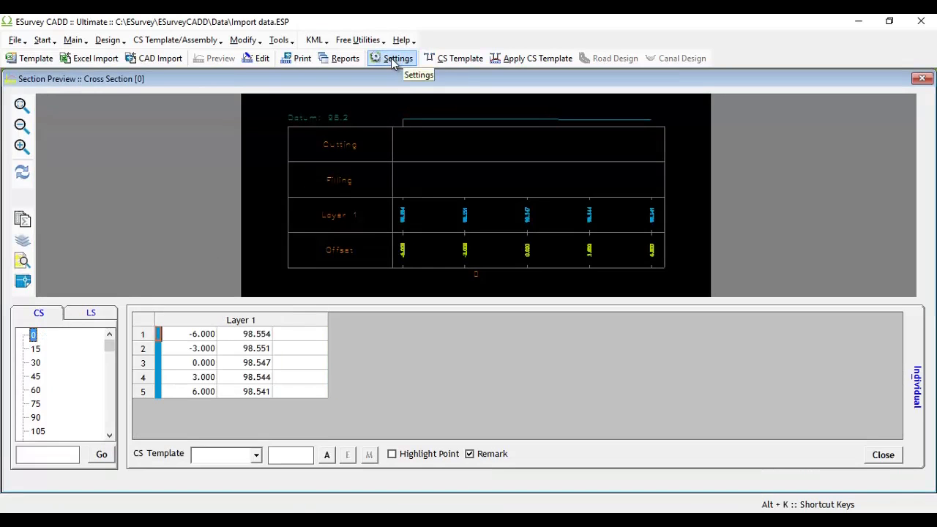
{"action": "left_click", "coordinate": [398, 58]}
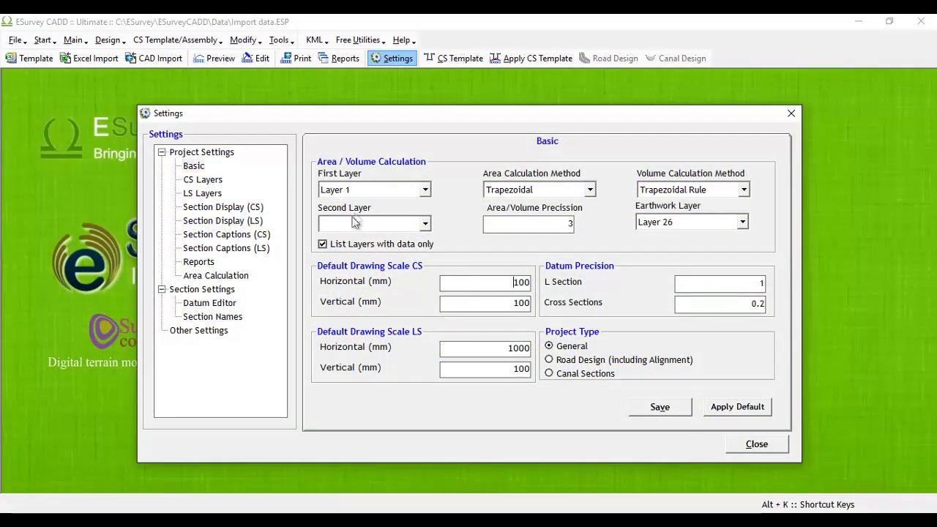
{"action": "mouse_move", "coordinate": [480, 343]}
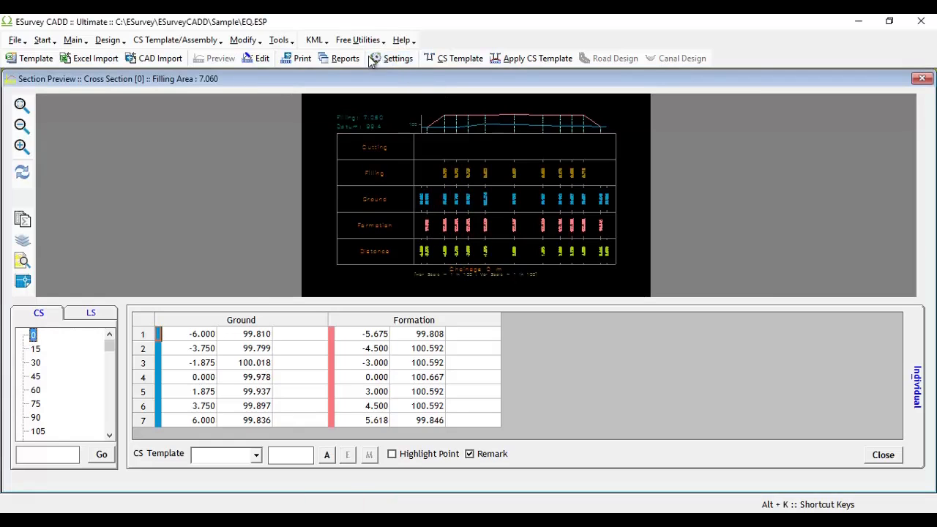
{"action": "mouse_move", "coordinate": [410, 76]}
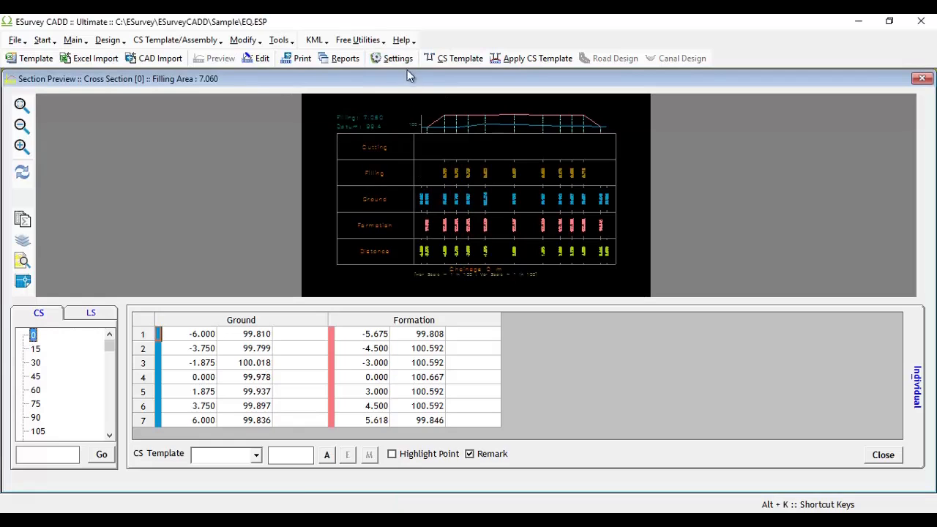
- Keep Trapezoidal as area calculation method and Trapezoidal Rule for volume calculation
{"action": "left_click", "coordinate": [391, 58]}
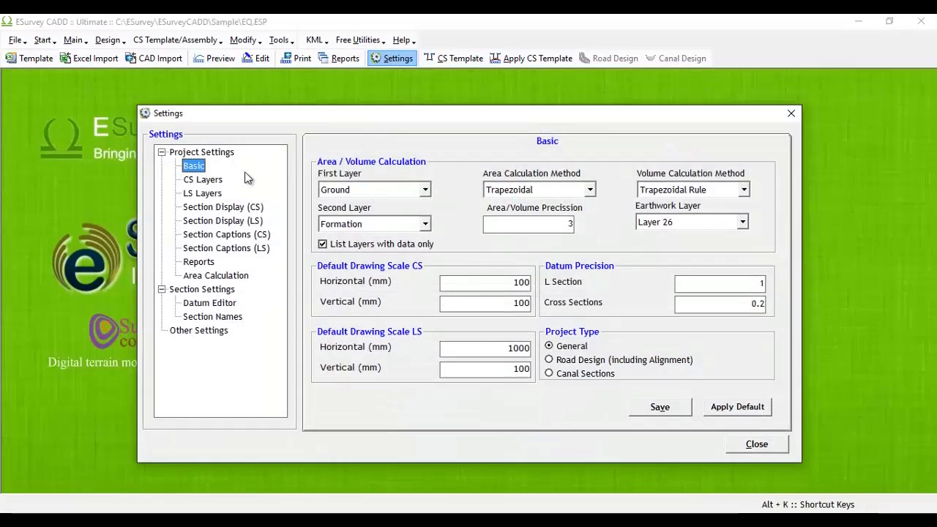
{"action": "mouse_move", "coordinate": [364, 189]}
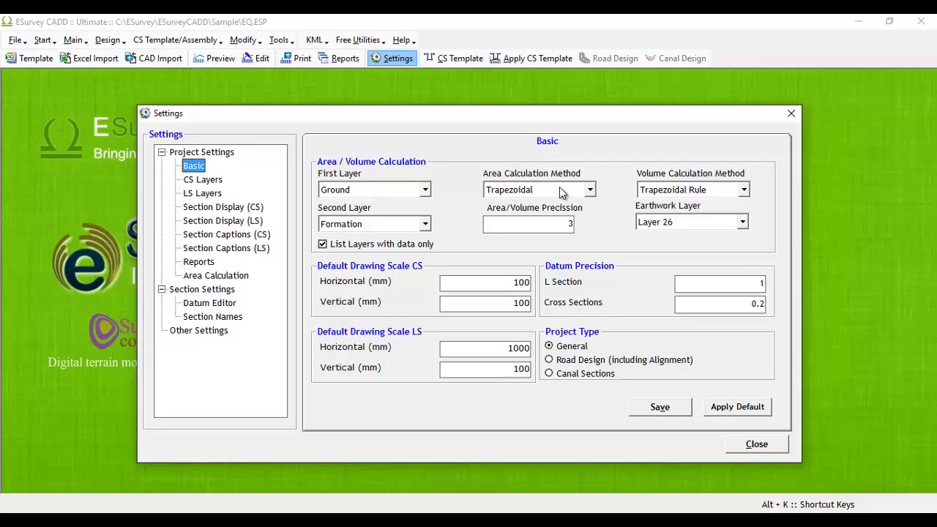
{"action": "left_click", "coordinate": [590, 189]}
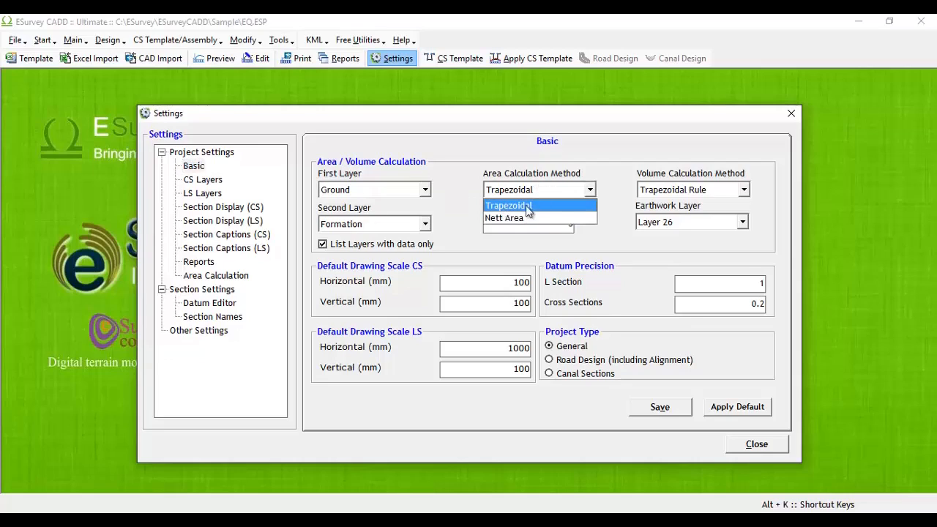
{"action": "left_click", "coordinate": [508, 205]}
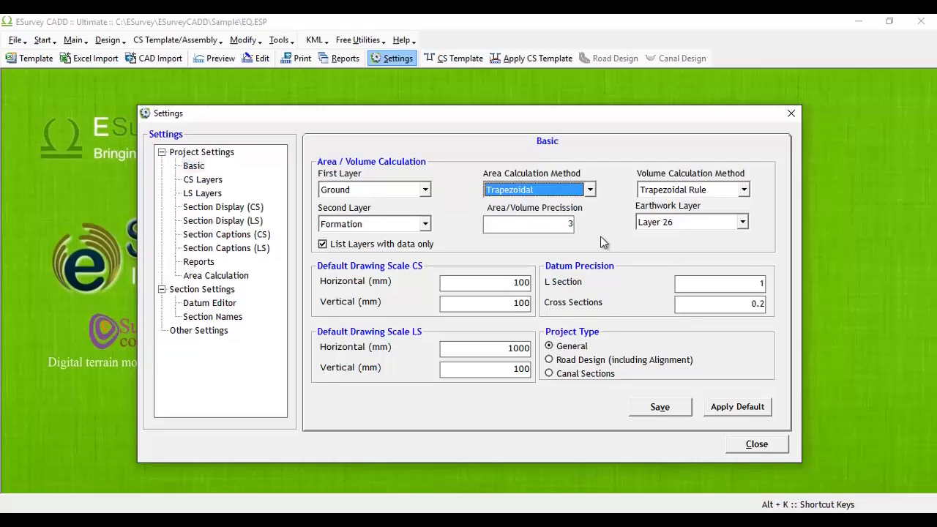
{"action": "left_click", "coordinate": [589, 189]}
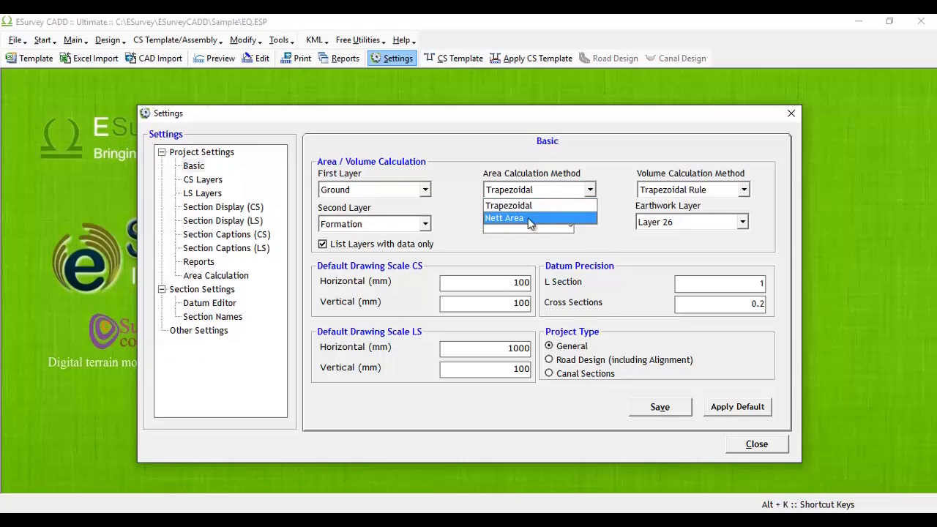
{"action": "left_click", "coordinate": [507, 205]}
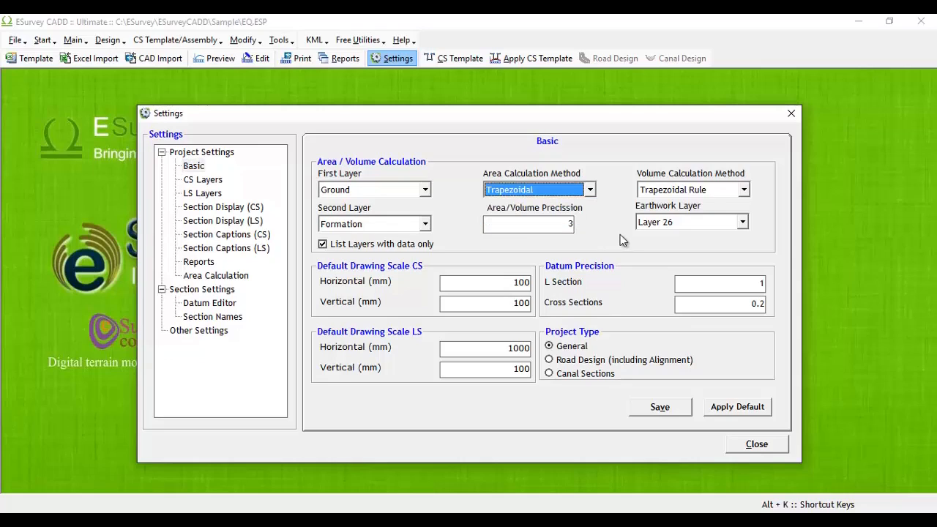
{"action": "left_click", "coordinate": [742, 190]}
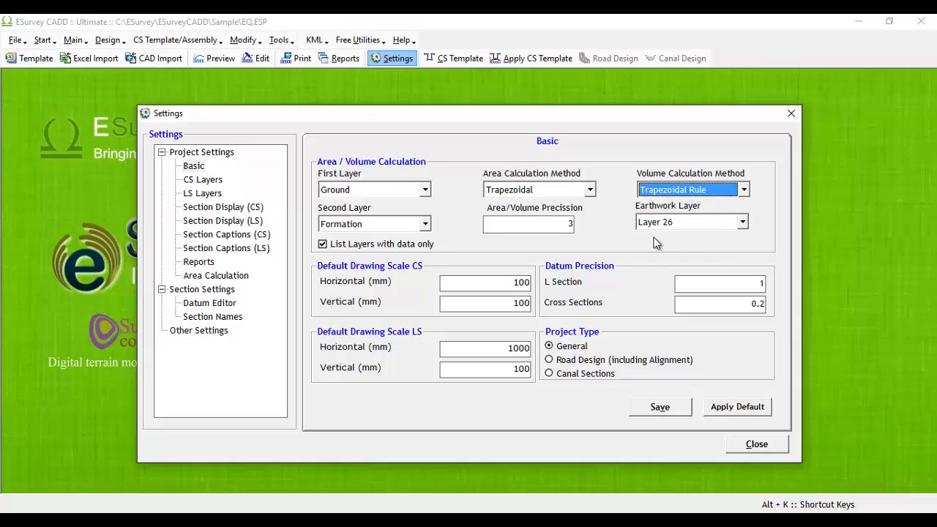
{"action": "mouse_move", "coordinate": [663, 251]}
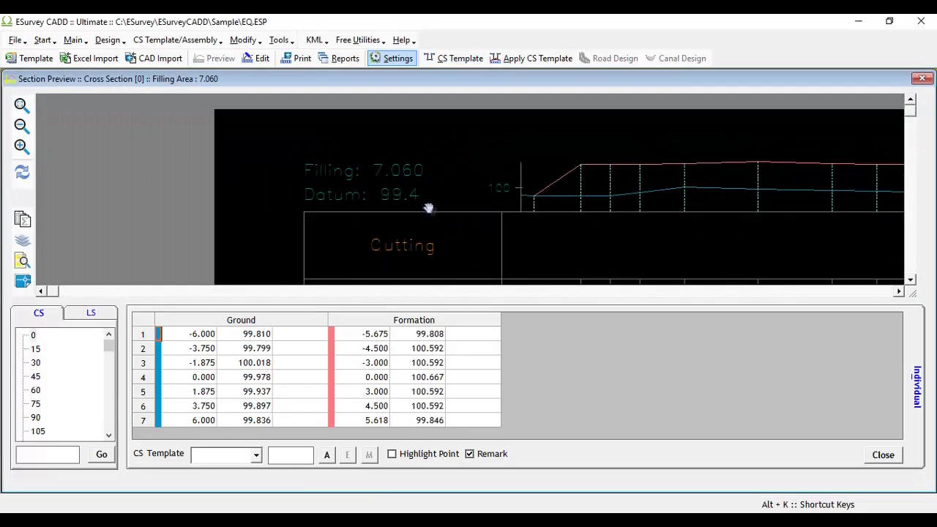
- View the longitudinal section, then reopen Settings at the Basic page to apply defaults
{"action": "left_click", "coordinate": [91, 313]}
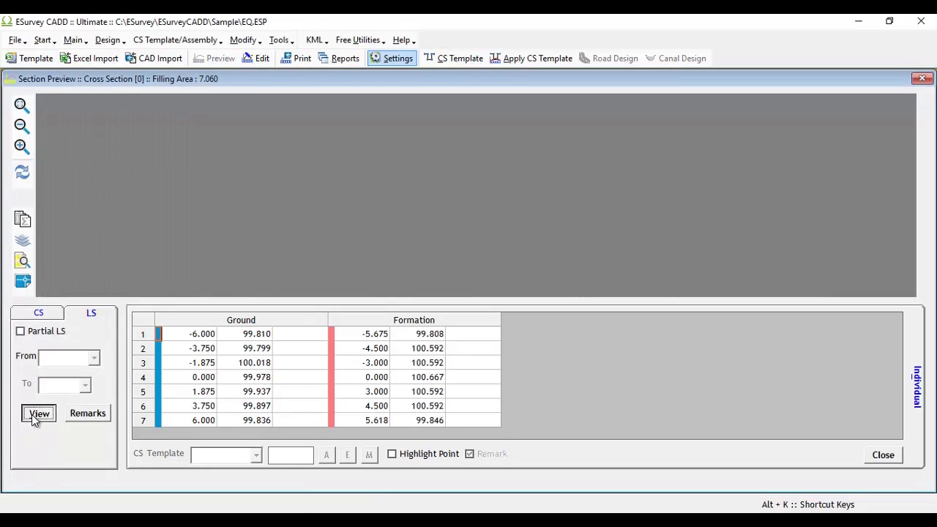
{"action": "left_click", "coordinate": [38, 413]}
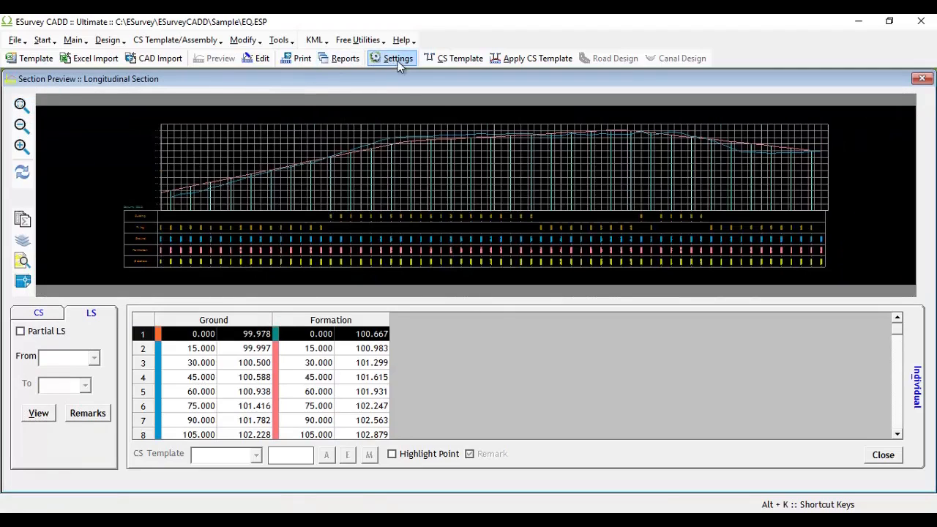
{"action": "left_click", "coordinate": [392, 58]}
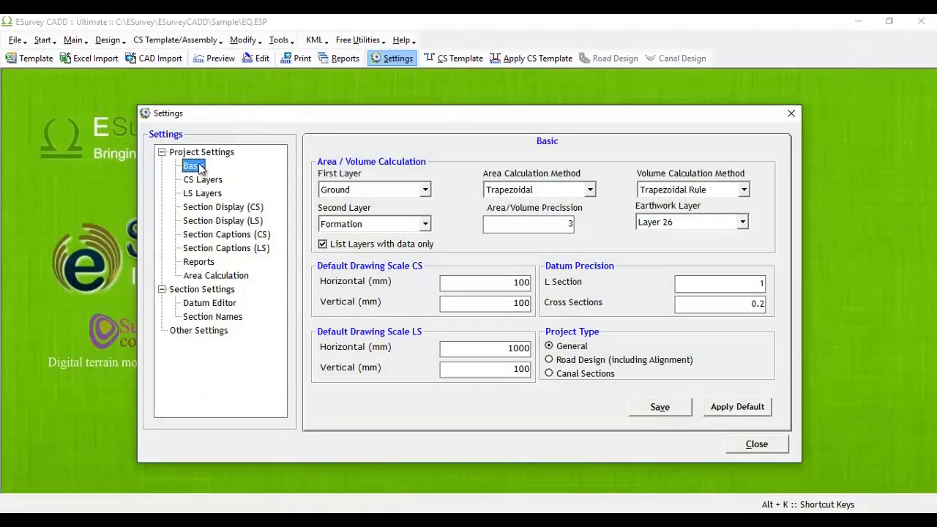
{"action": "left_click", "coordinate": [721, 283]}
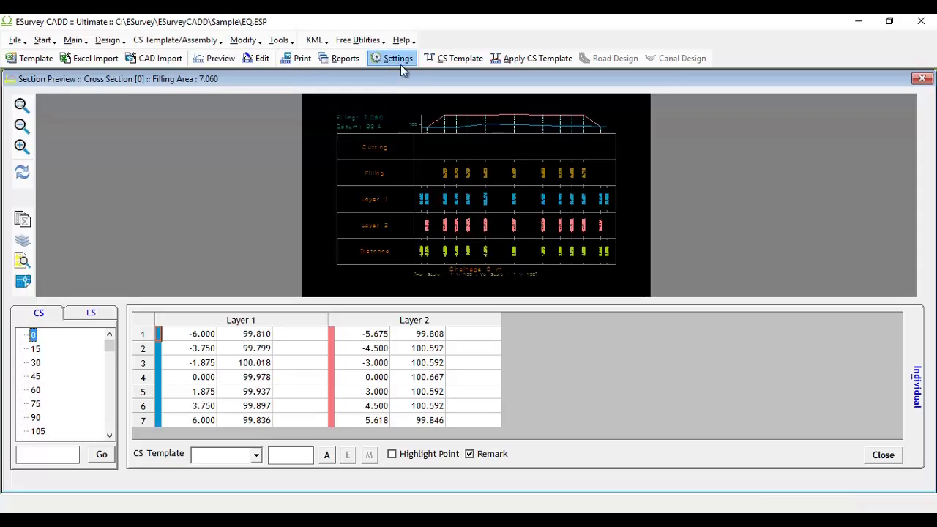
- Set Caption 1 of layers 1 and 2 to Ground and Formation in CS Layers
{"action": "left_click", "coordinate": [393, 58]}
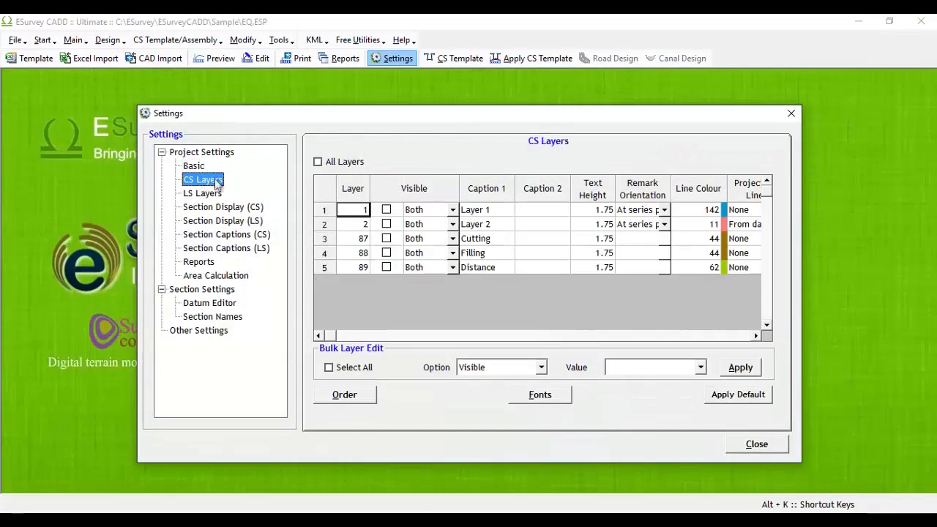
{"action": "mouse_move", "coordinate": [560, 234]}
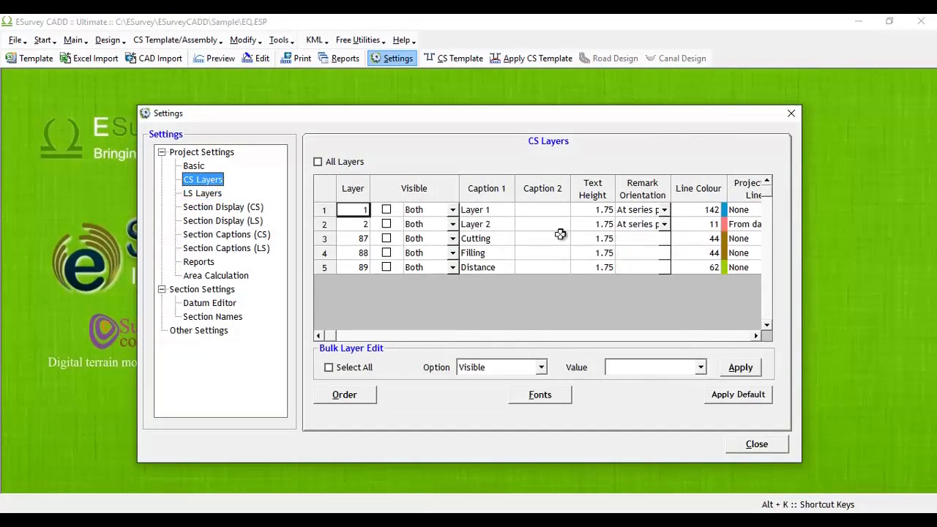
{"action": "left_click", "coordinate": [486, 209]}
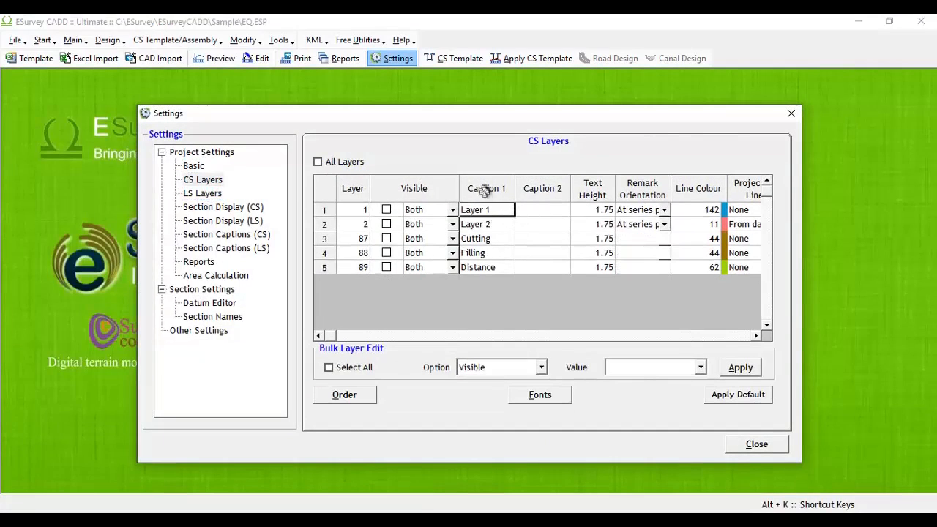
{"action": "type", "text": "Ground"}
{"action": "left_click", "coordinate": [487, 224]}
{"action": "type", "text": "Formation"}
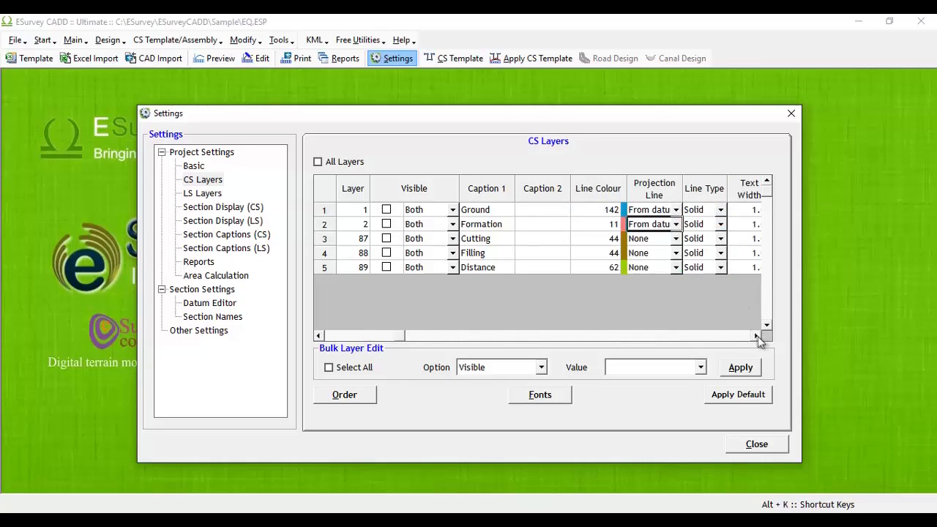
{"action": "scroll", "scroll_direction": "right", "scroll_amount": 3}
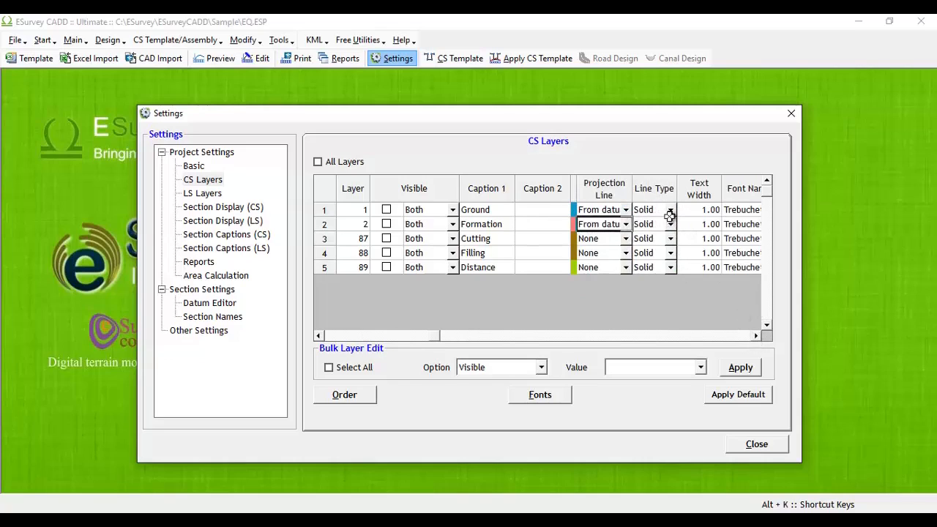
{"action": "scroll", "scroll_direction": "right", "scroll_amount": 3}
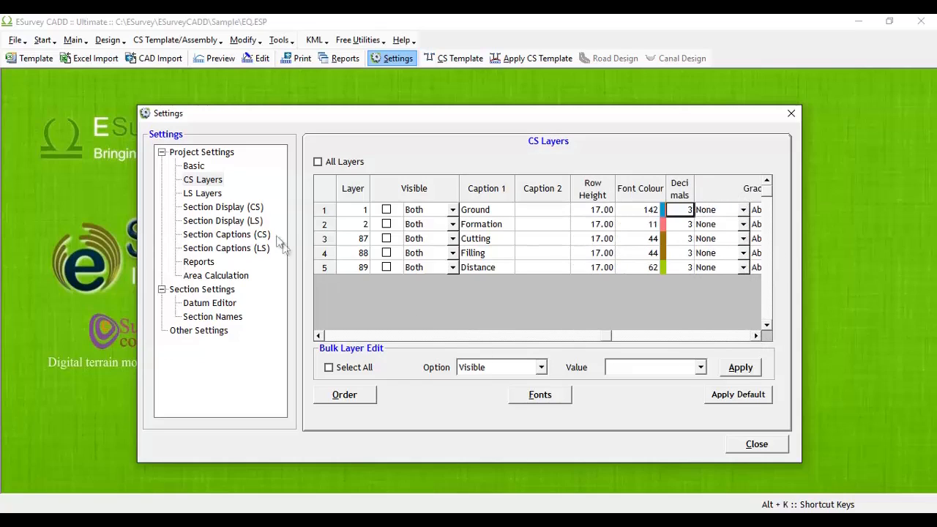
- Check the chainage 0 preview, then reopen Settings at Section Display (CS)
{"action": "left_click", "coordinate": [343, 395]}
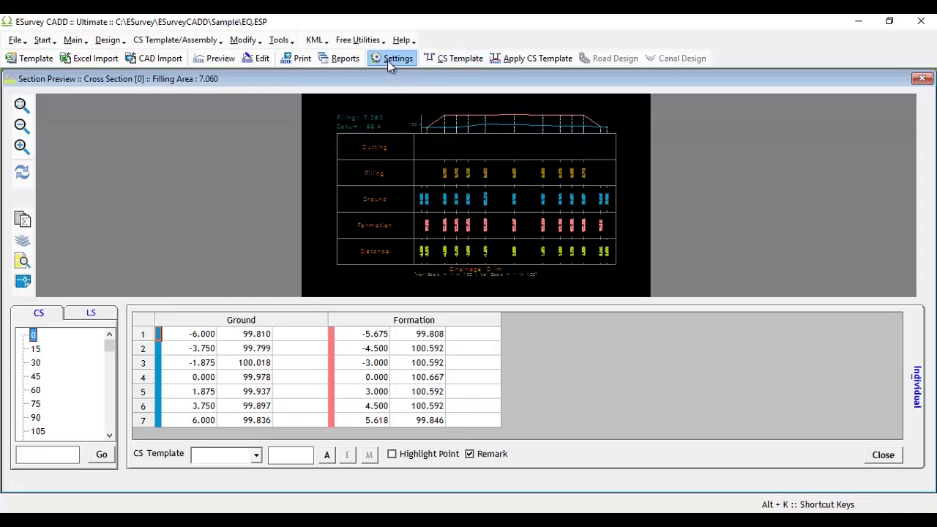
{"action": "left_click", "coordinate": [396, 57]}
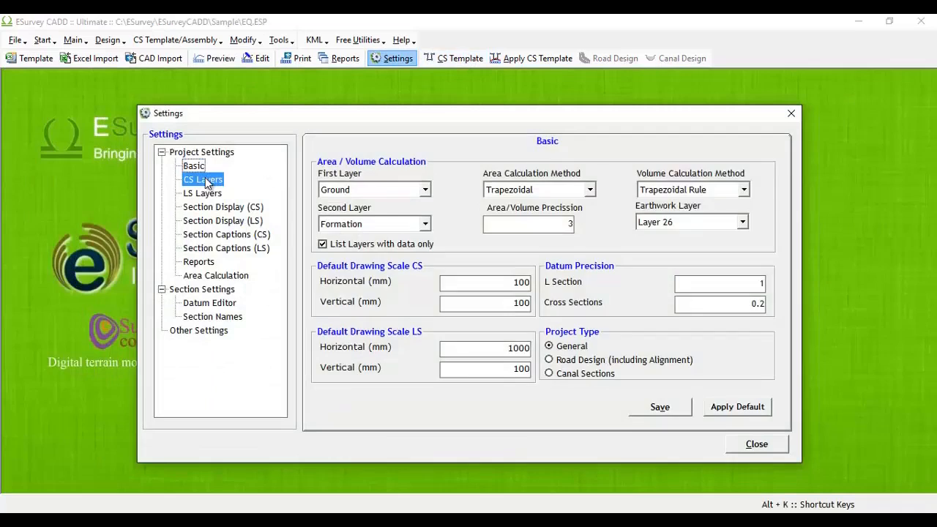
{"action": "left_click", "coordinate": [223, 206]}
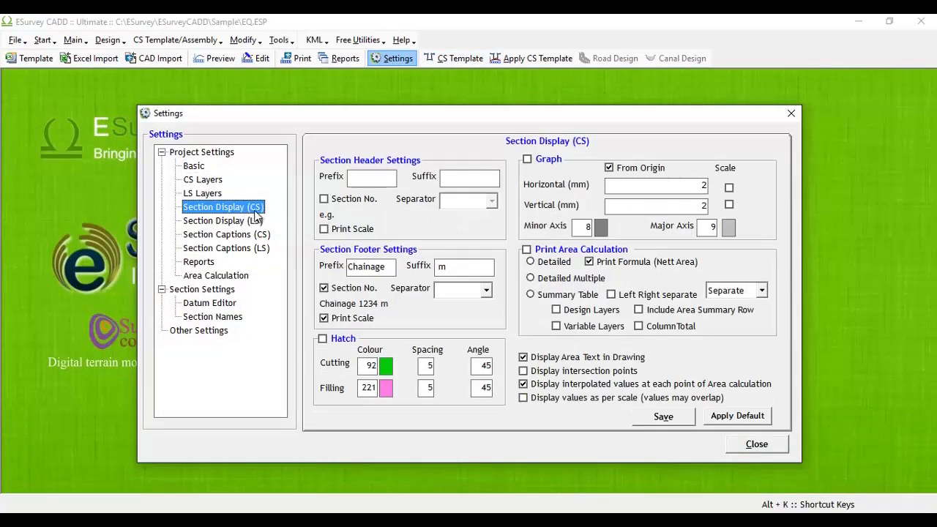
- Enable Graph, header Section No. and scale, and summary-table area calculation printing
{"action": "left_click", "coordinate": [526, 159]}
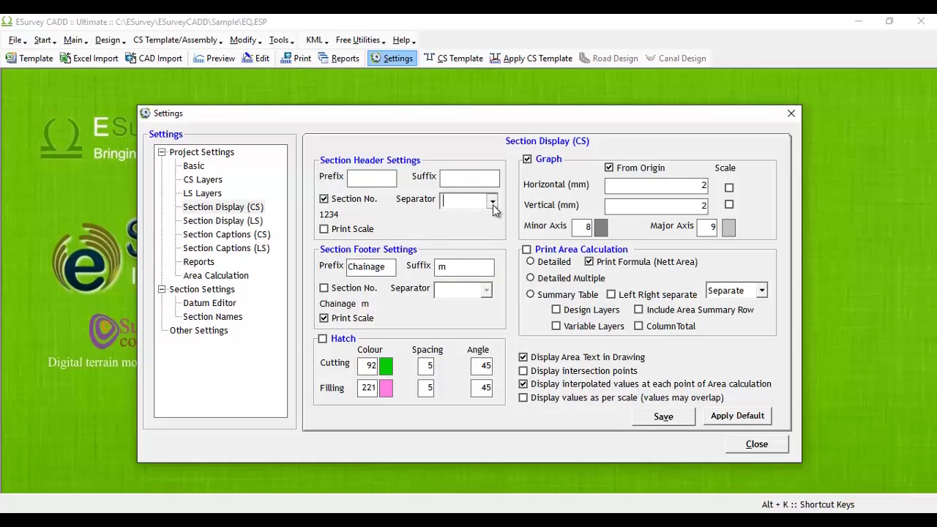
{"action": "left_click", "coordinate": [491, 200]}
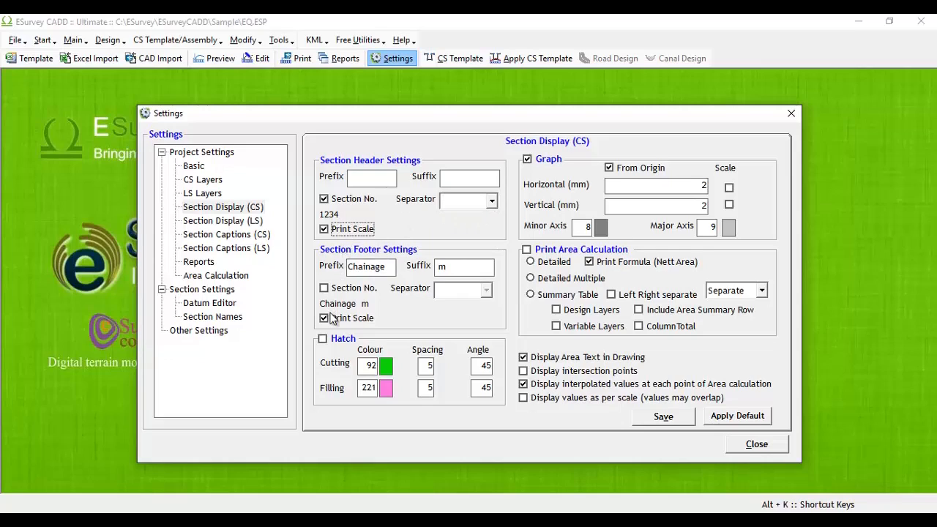
{"action": "left_click", "coordinate": [323, 318]}
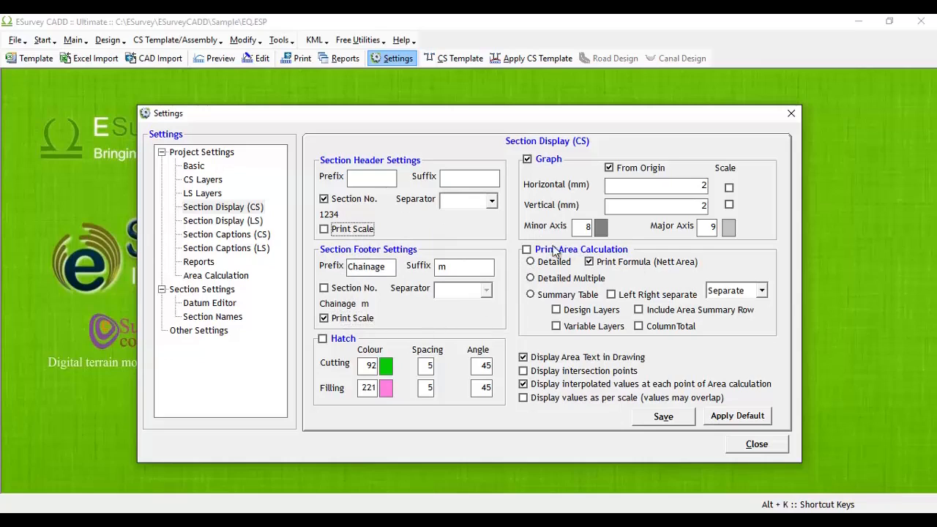
{"action": "left_click", "coordinate": [526, 249]}
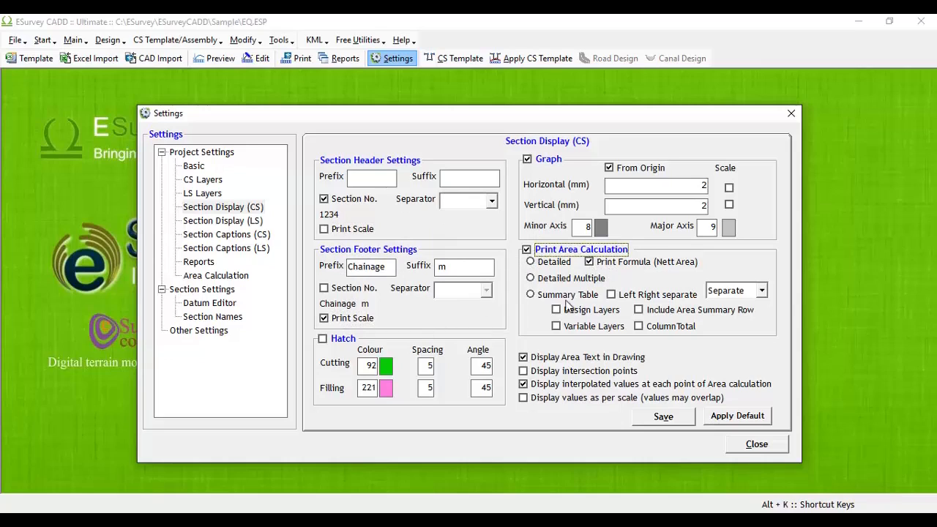
{"action": "left_click", "coordinate": [530, 294]}
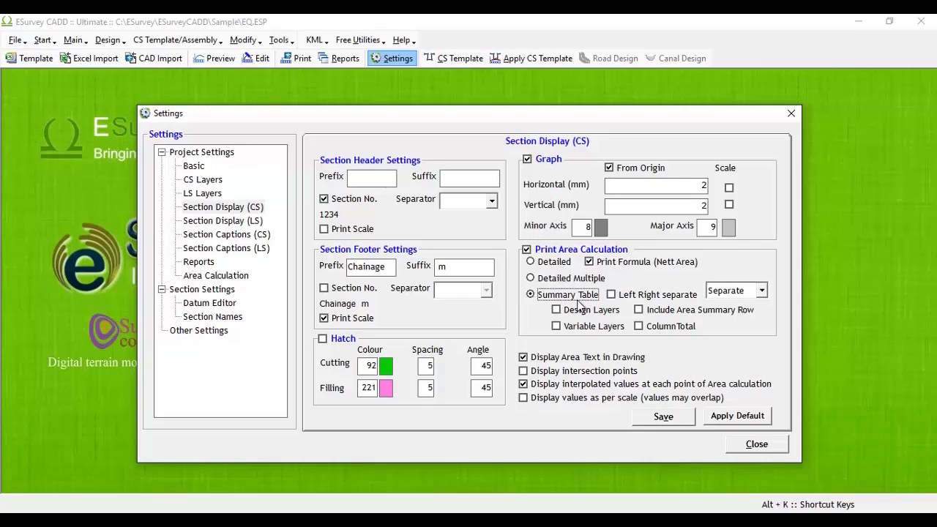
{"action": "mouse_move", "coordinate": [757, 443]}
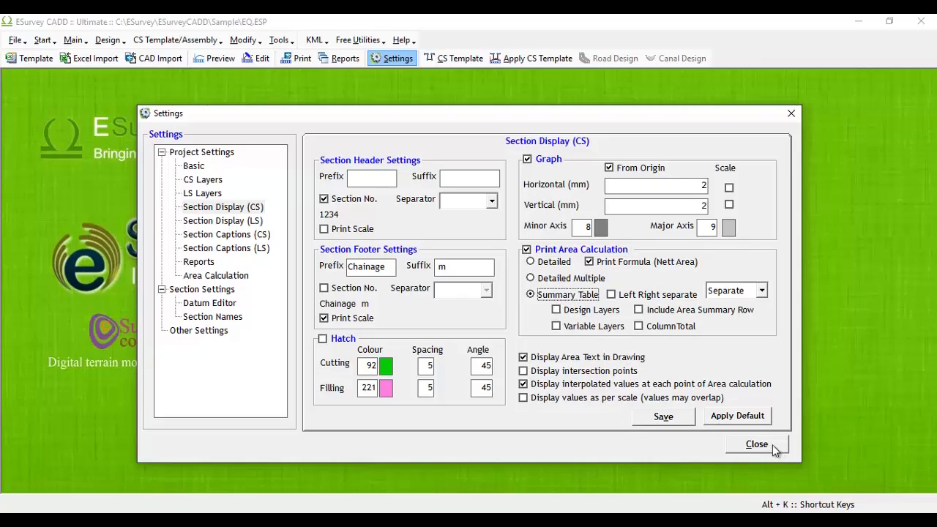
{"action": "left_click", "coordinate": [222, 220]}
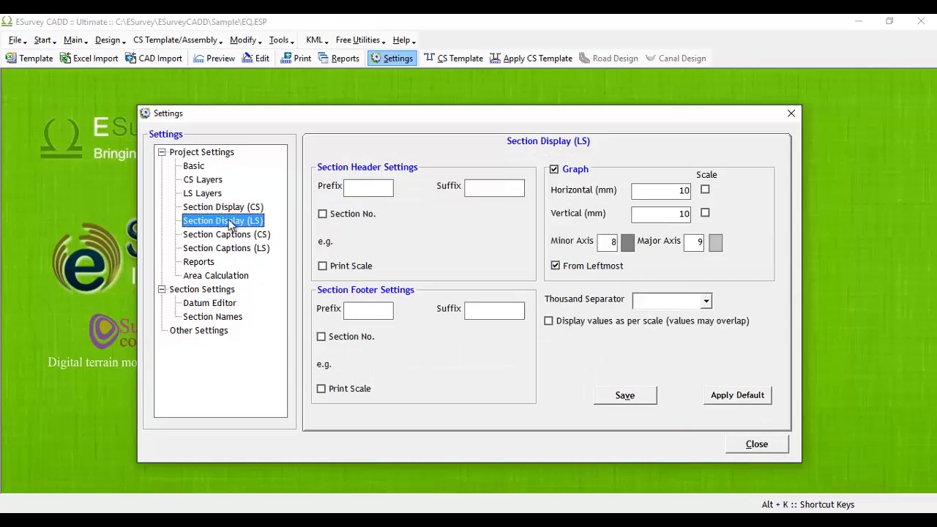
{"action": "mouse_move", "coordinate": [388, 359]}
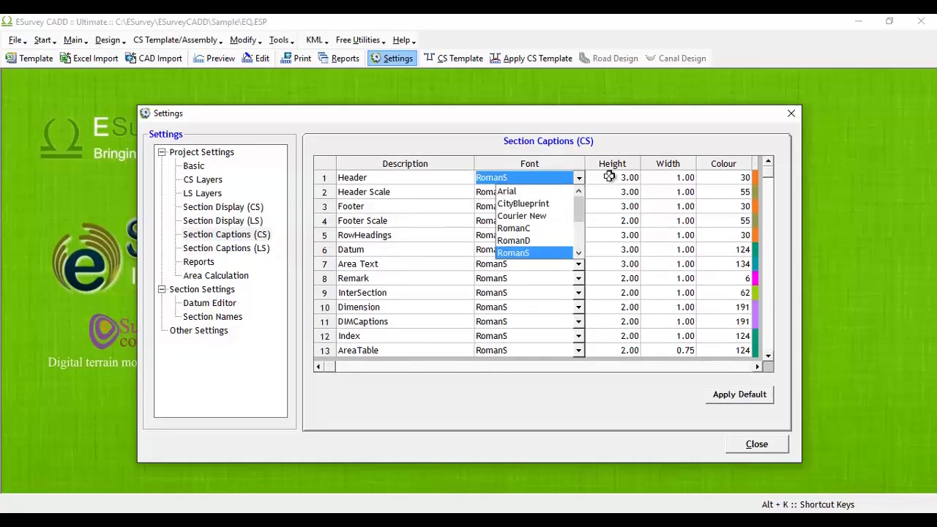
- Keep RomanS as the Header caption font and bring up the Datum Editor
{"action": "left_click", "coordinate": [527, 252]}
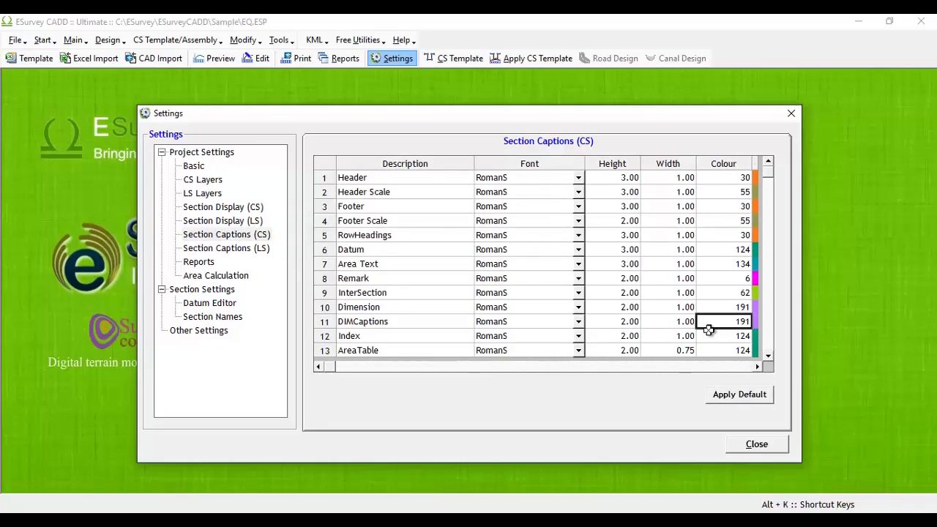
{"action": "left_click", "coordinate": [209, 302]}
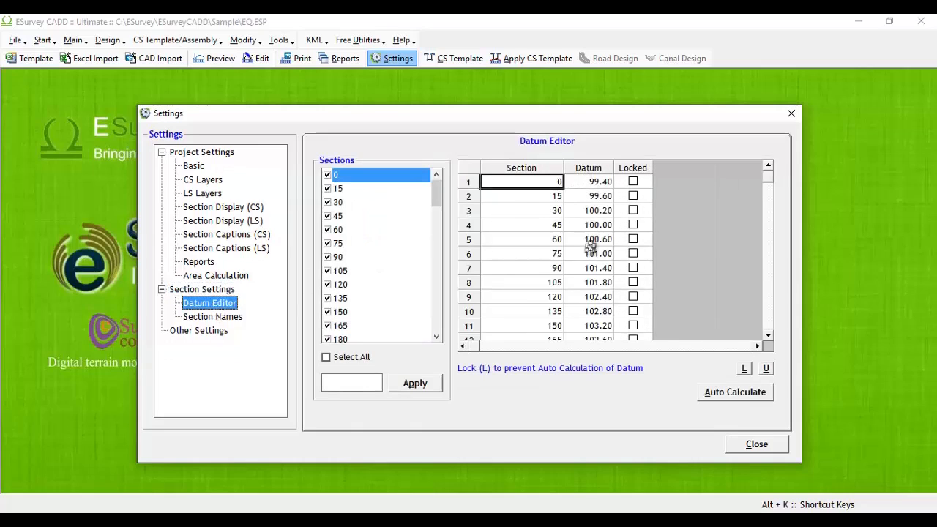
{"action": "mouse_move", "coordinate": [591, 269]}
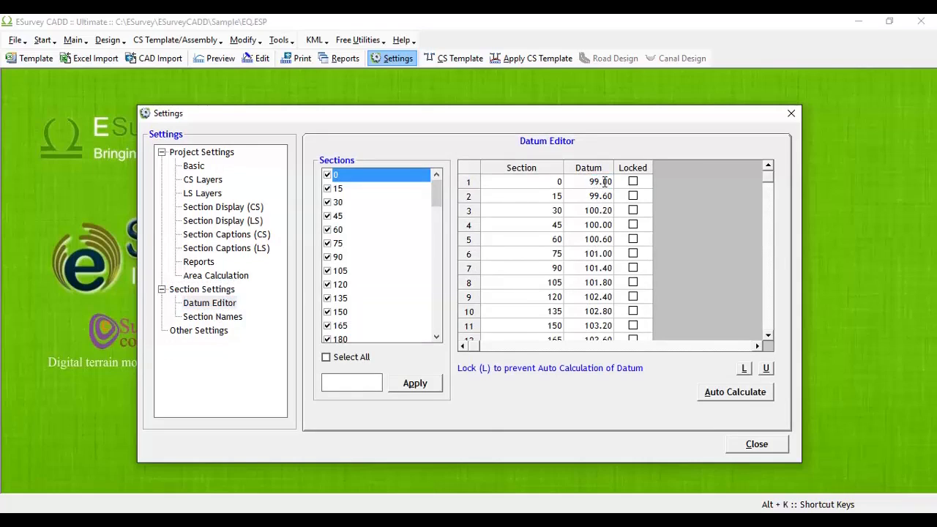
- Change section 0's datum to 99.00 and tick Locked
{"action": "left_click", "coordinate": [632, 181]}
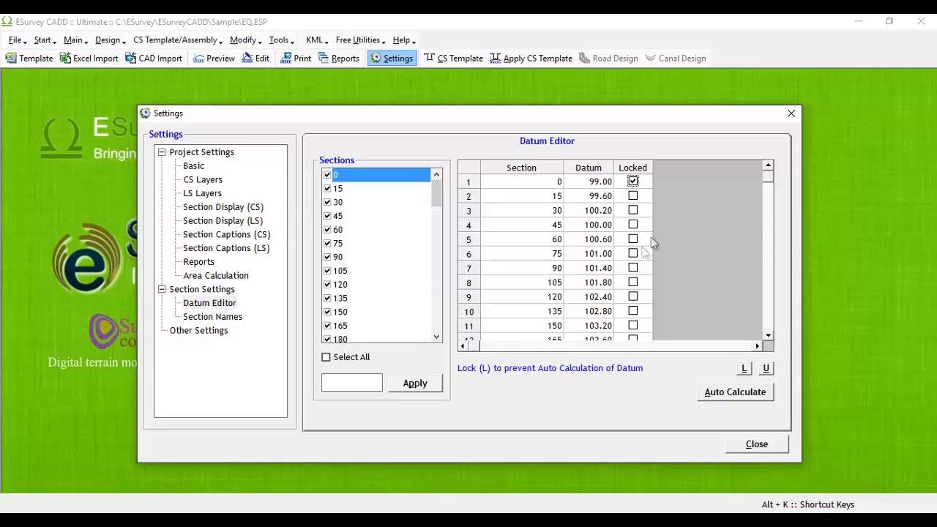
{"action": "mouse_move", "coordinate": [757, 444]}
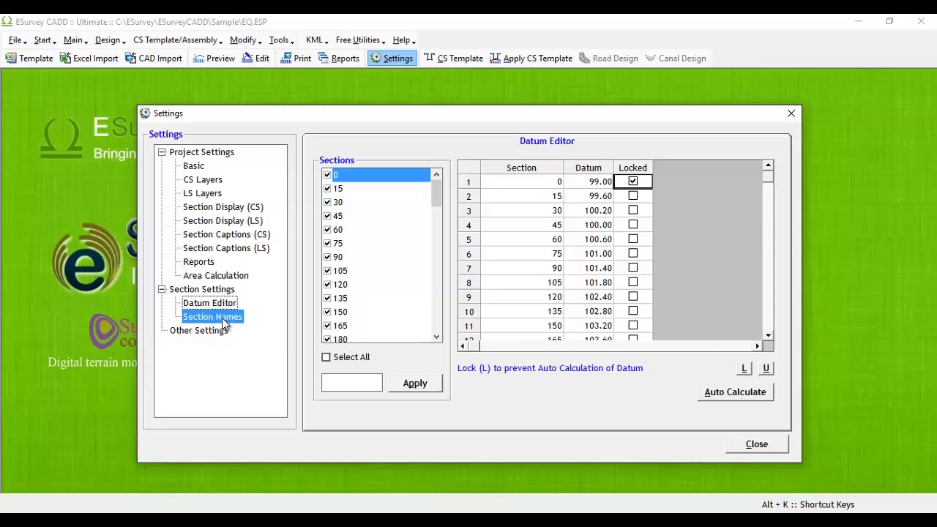
- Name section 0 'CS-0 m' in Section Names and save the names
{"action": "left_click", "coordinate": [212, 316]}
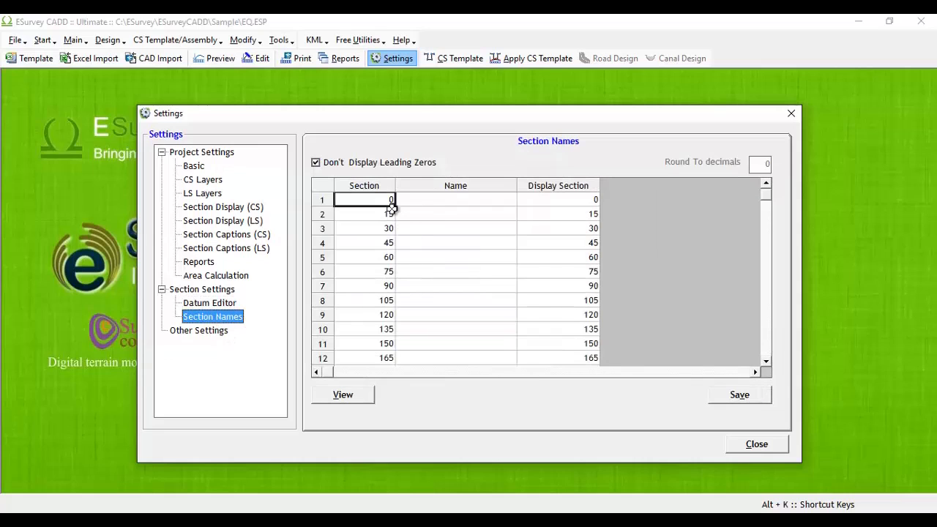
{"action": "left_click", "coordinate": [557, 199]}
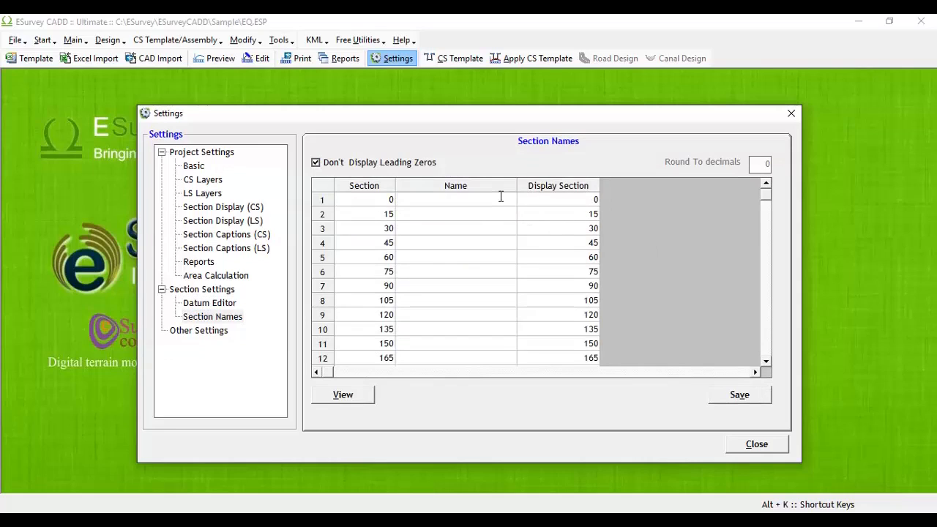
{"action": "left_click", "coordinate": [738, 395]}
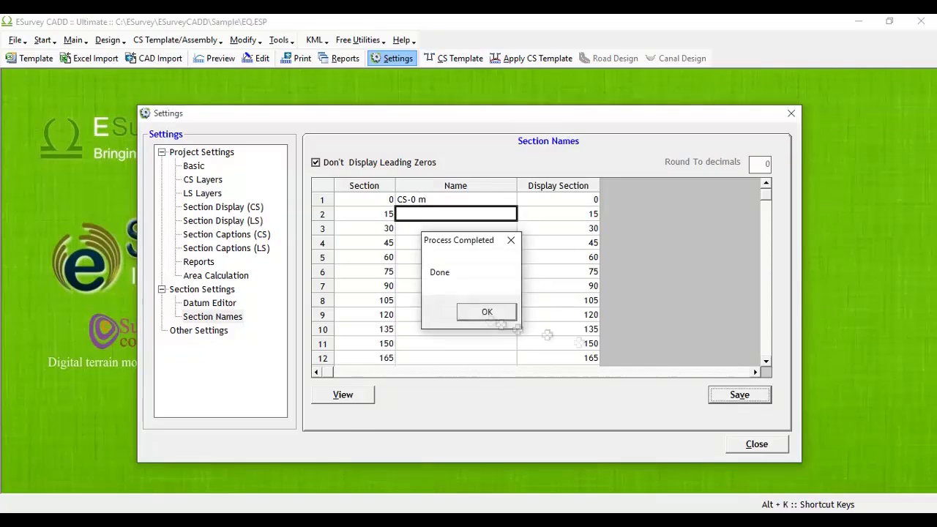
{"action": "left_click", "coordinate": [486, 312]}
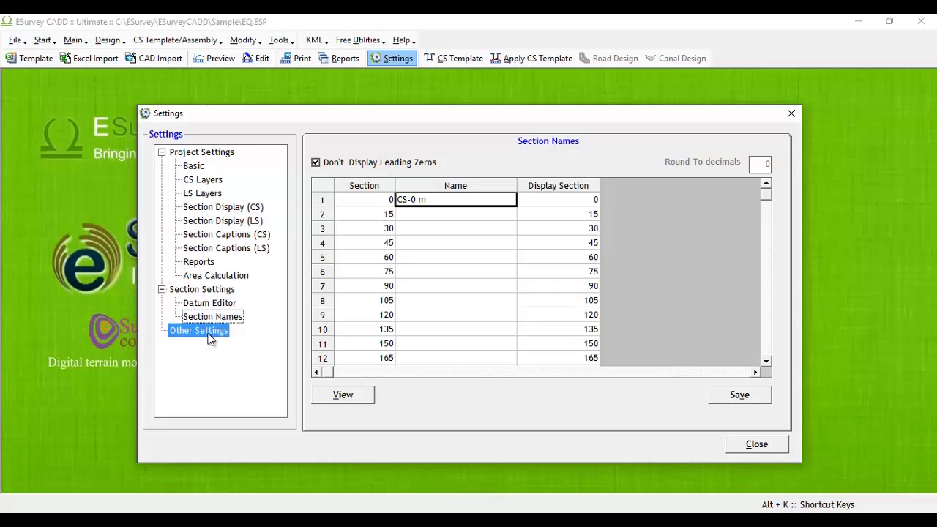
- Go to Other Settings and select the CS row header width field (55)
{"action": "left_click", "coordinate": [198, 330]}
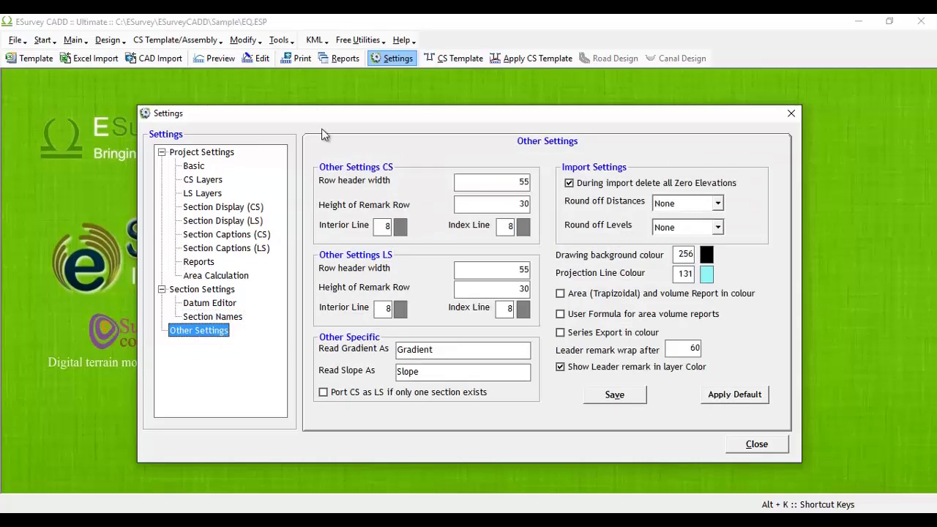
{"action": "mouse_move", "coordinate": [436, 203]}
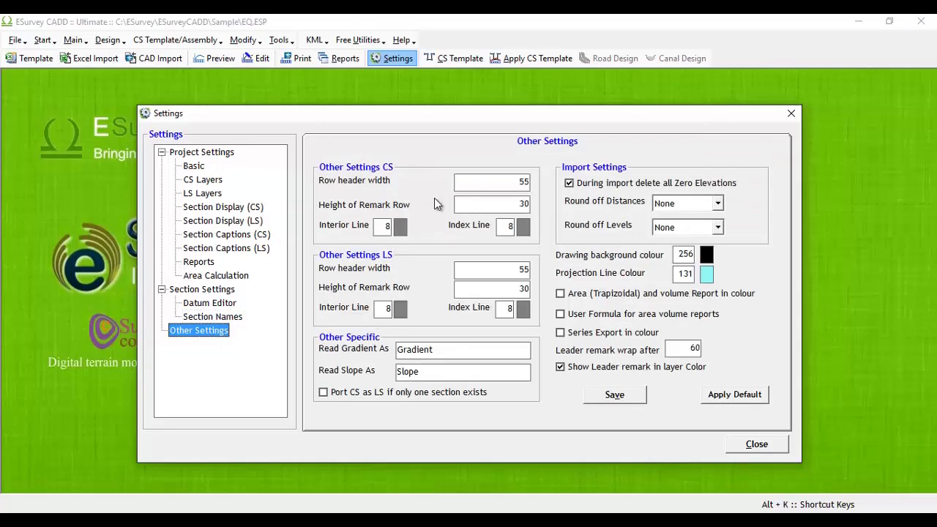
{"action": "left_click", "coordinate": [490, 181]}
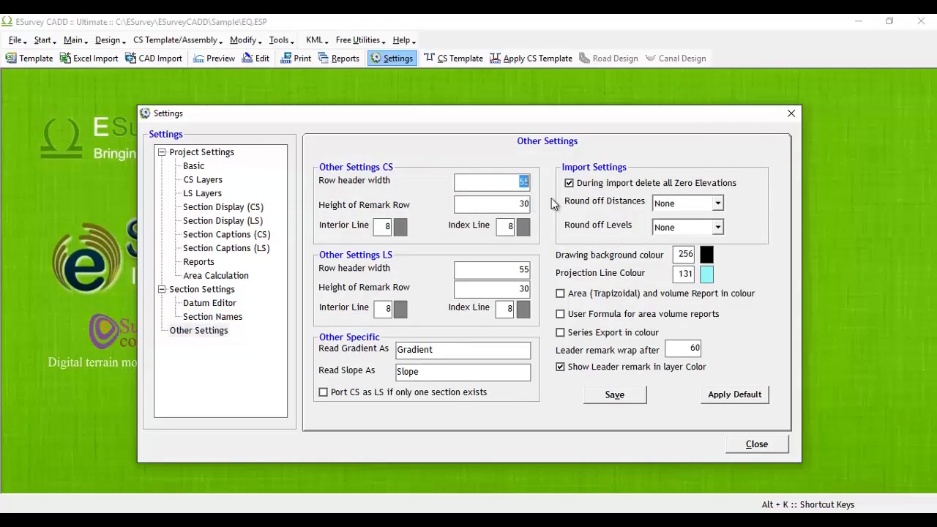